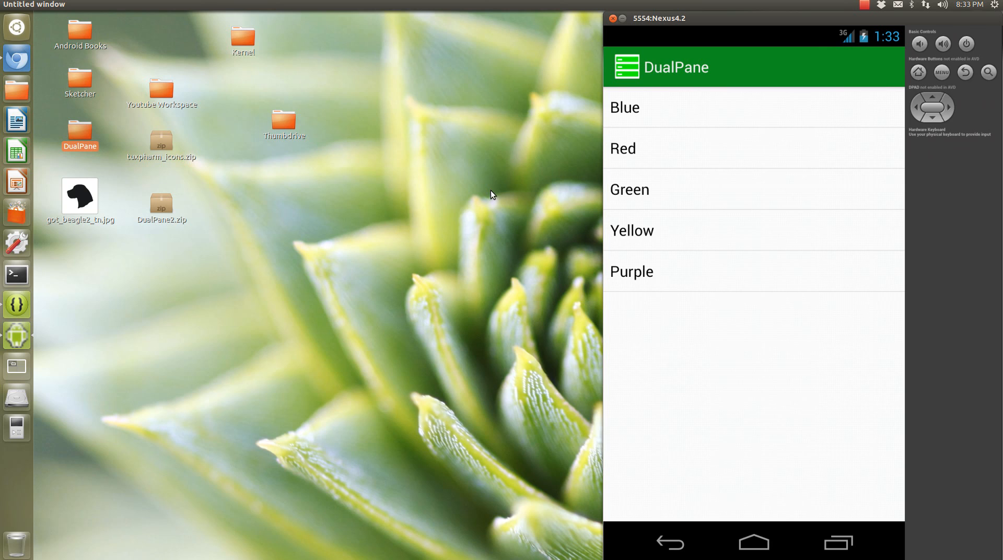
{"action": "mouse_move", "coordinate": [483, 201]}
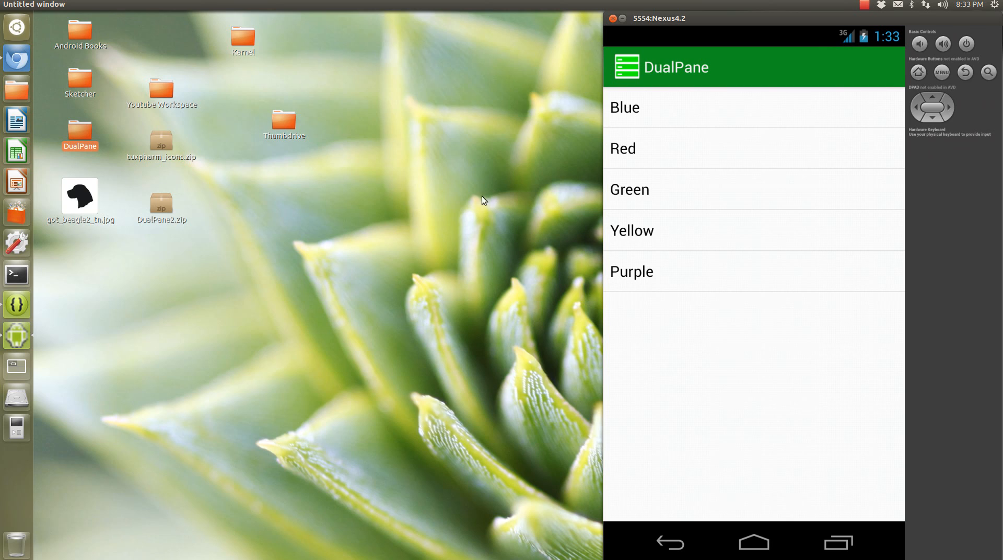
{"action": "mouse_move", "coordinate": [746, 130]}
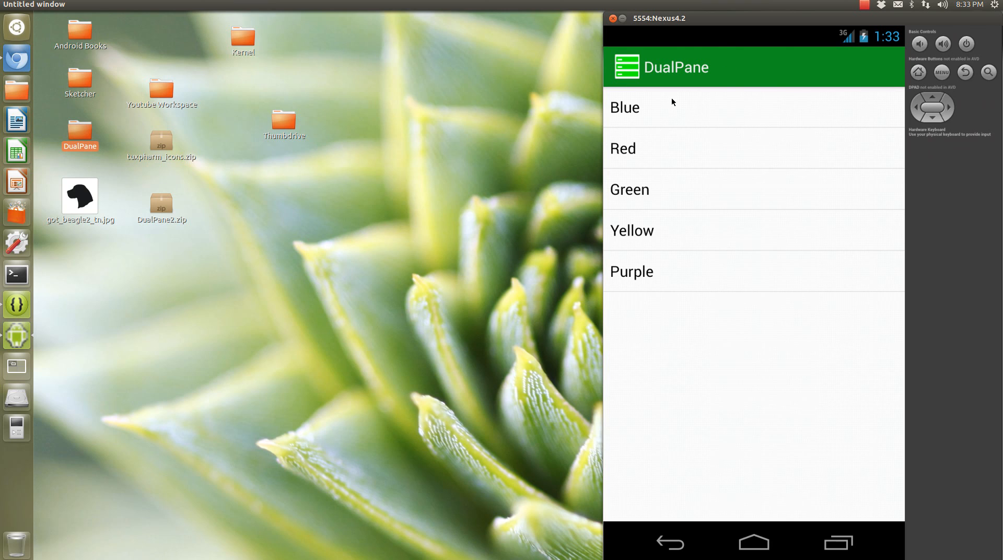
Rotate the emulator to landscape and show Red, Green, then Purple in the detail pane.
{"action": "left_click", "coordinate": [624, 107]}
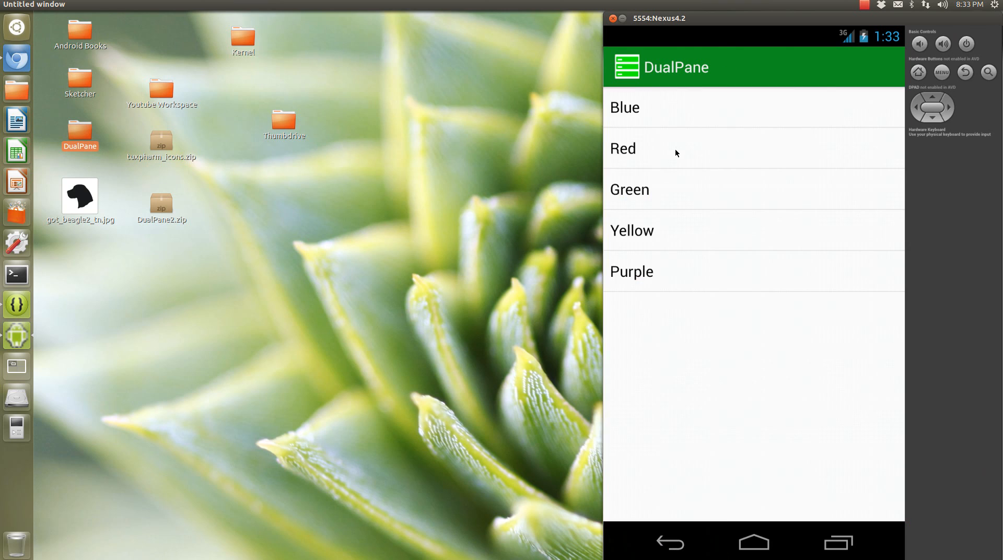
{"action": "left_click", "coordinate": [623, 148]}
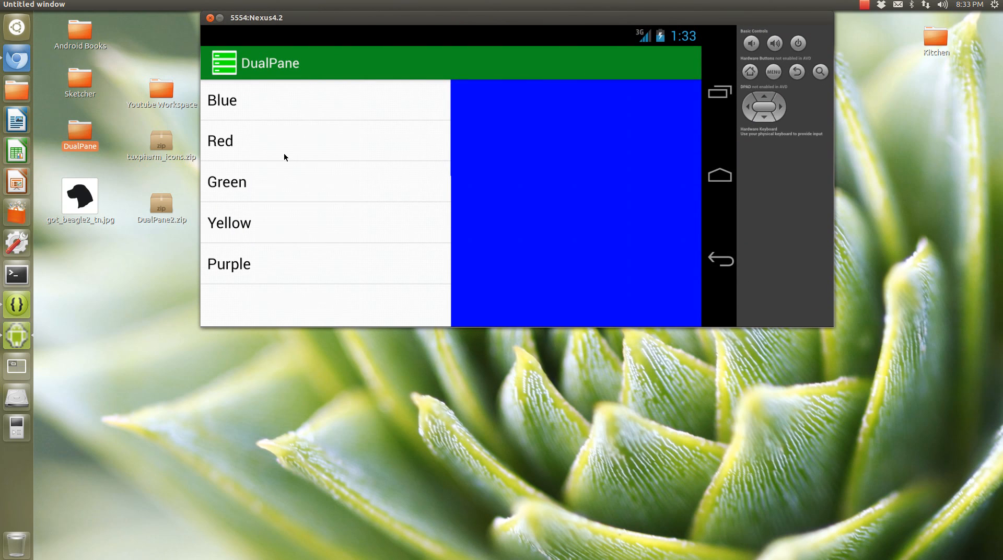
{"action": "left_click", "coordinate": [221, 140]}
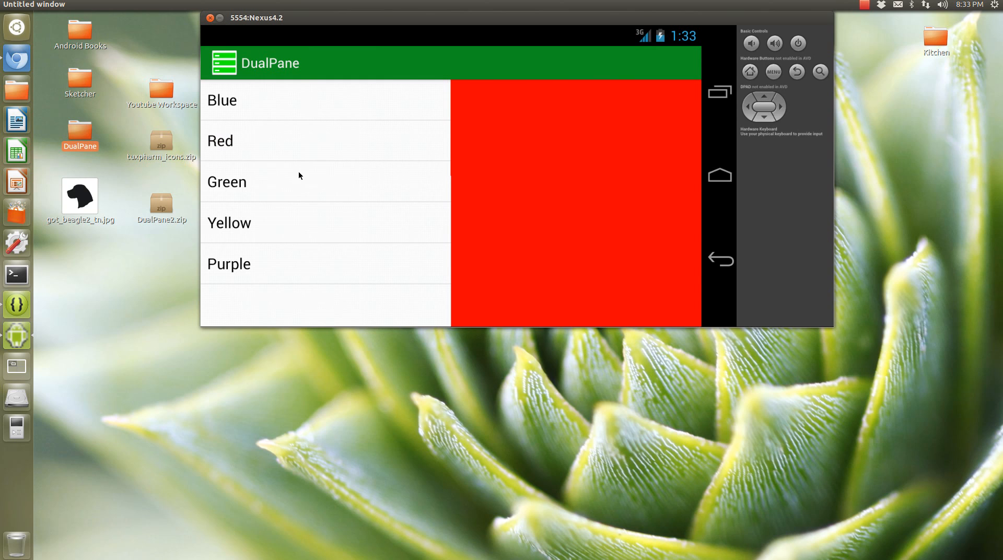
{"action": "left_click", "coordinate": [227, 182]}
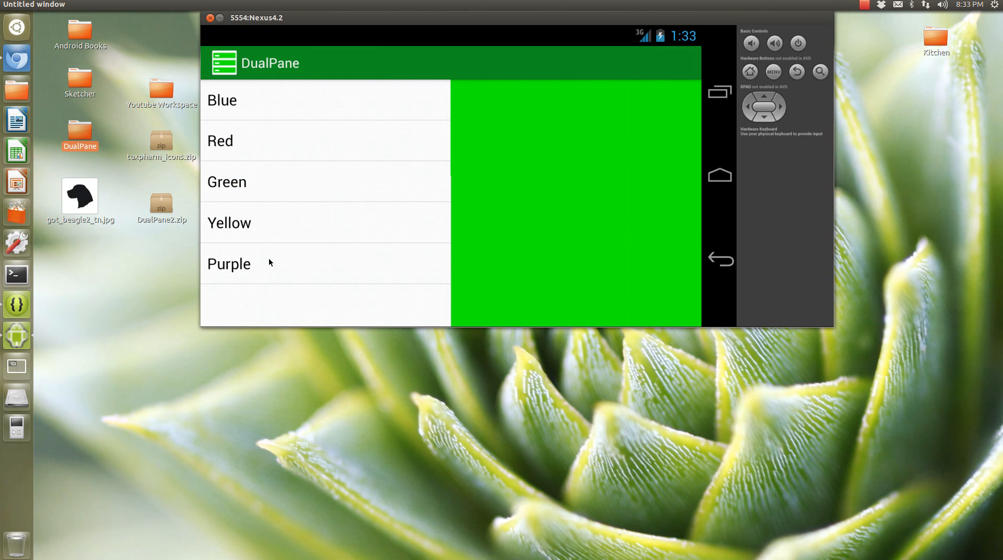
{"action": "left_click", "coordinate": [229, 263]}
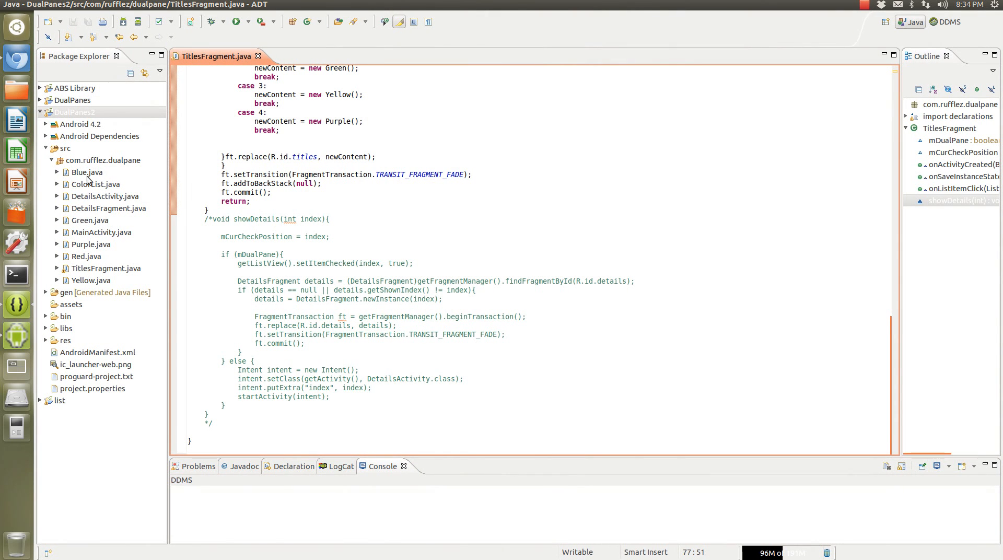
{"action": "left_click", "coordinate": [90, 220]}
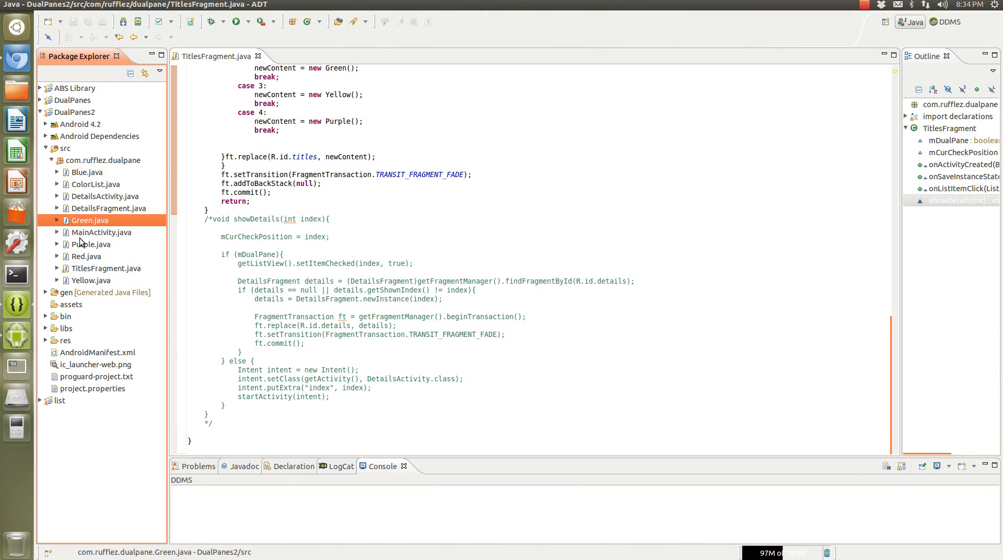
{"action": "left_click", "coordinate": [93, 244]}
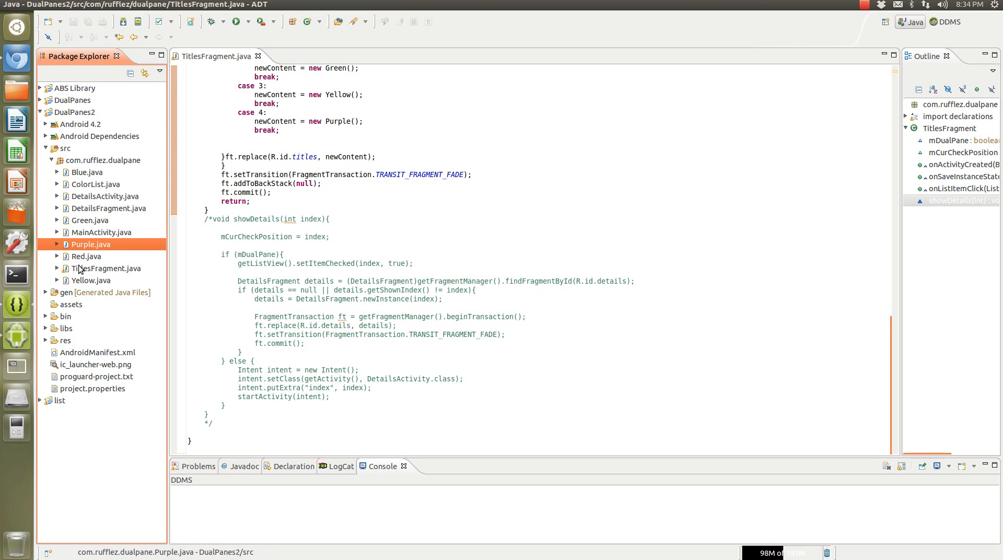
{"action": "left_click", "coordinate": [93, 280]}
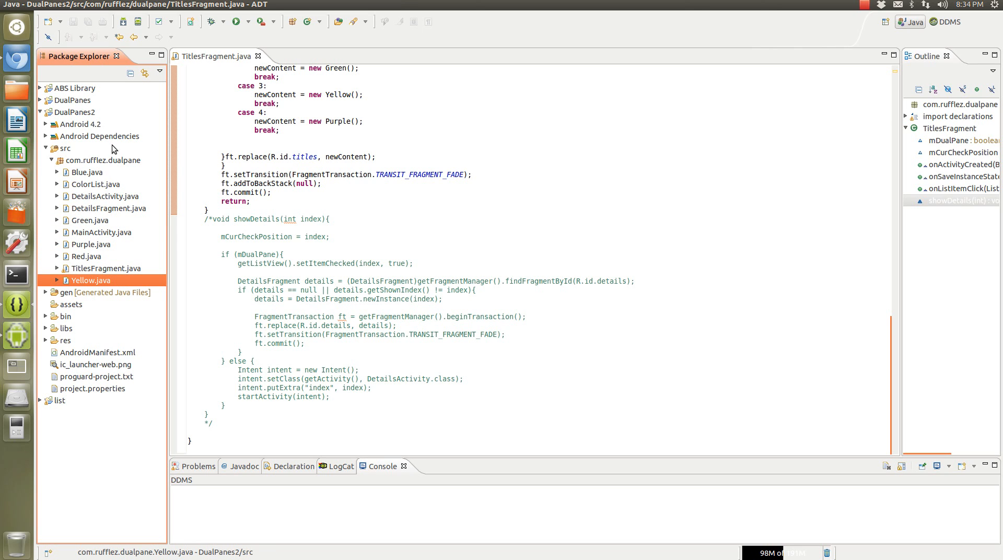
{"action": "left_click", "coordinate": [85, 172]}
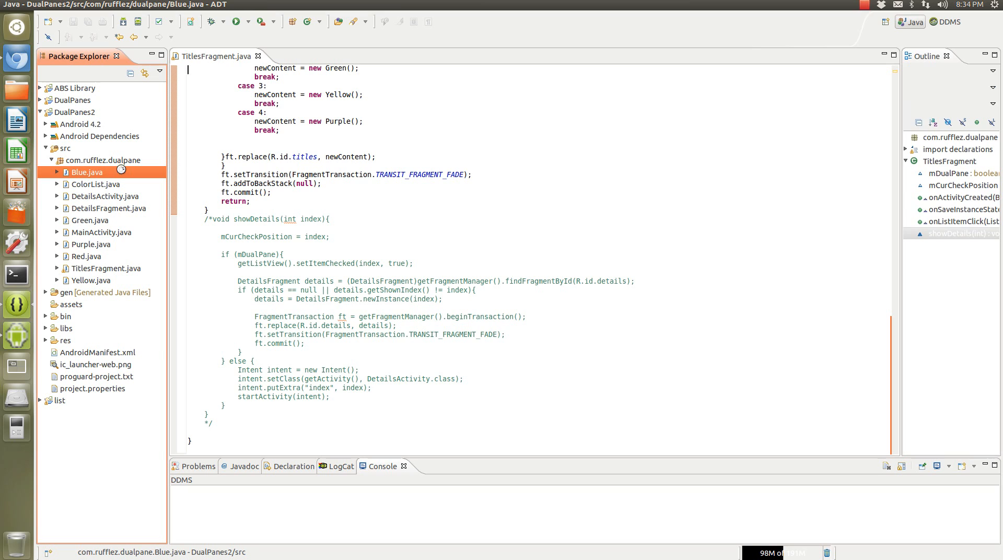
{"action": "double_click", "coordinate": [85, 172]}
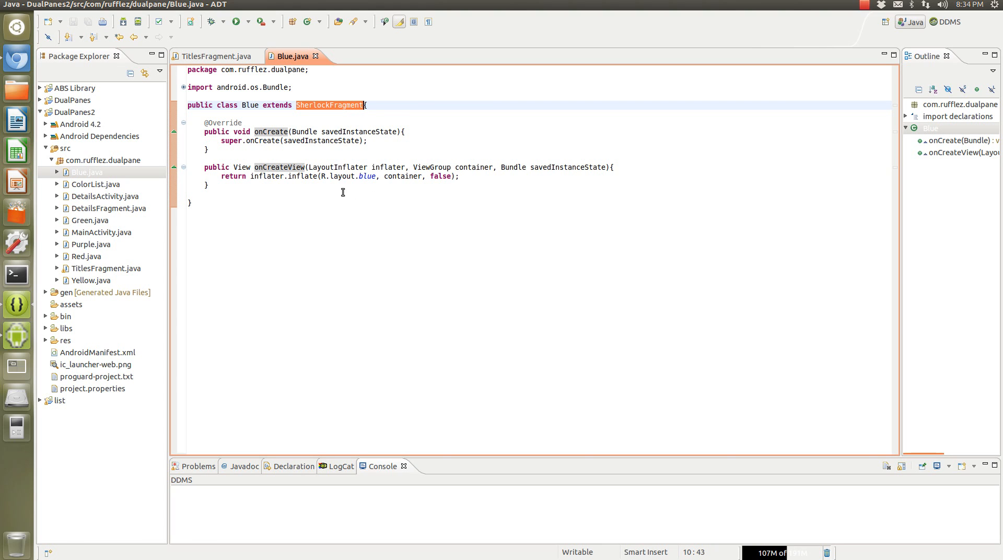
{"action": "mouse_move", "coordinate": [344, 105]}
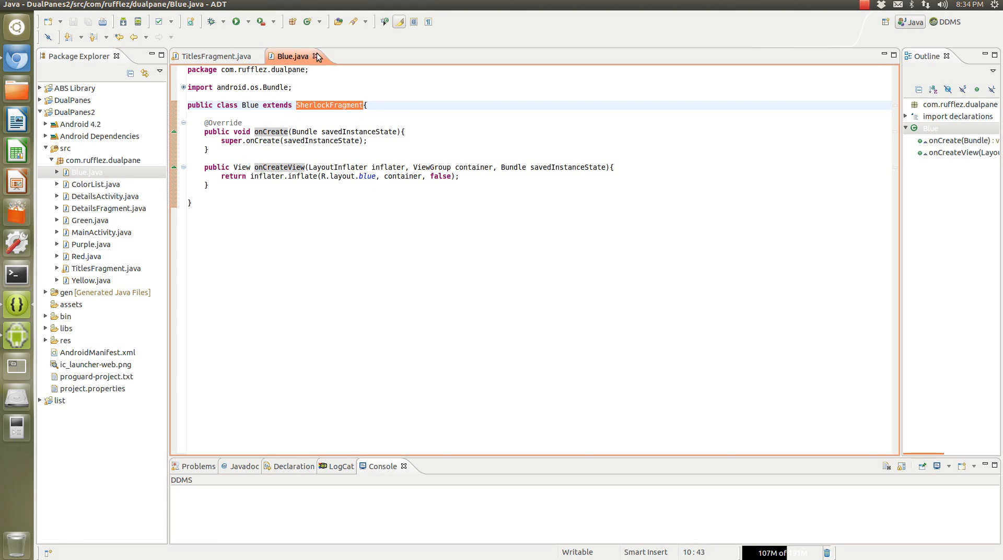
{"action": "left_click", "coordinate": [215, 56]}
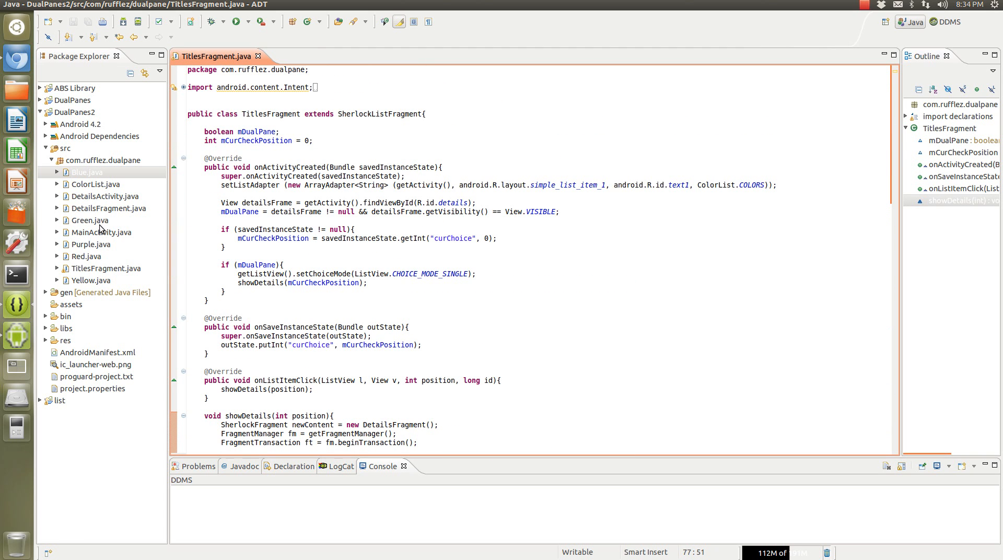
{"action": "mouse_move", "coordinate": [93, 129]}
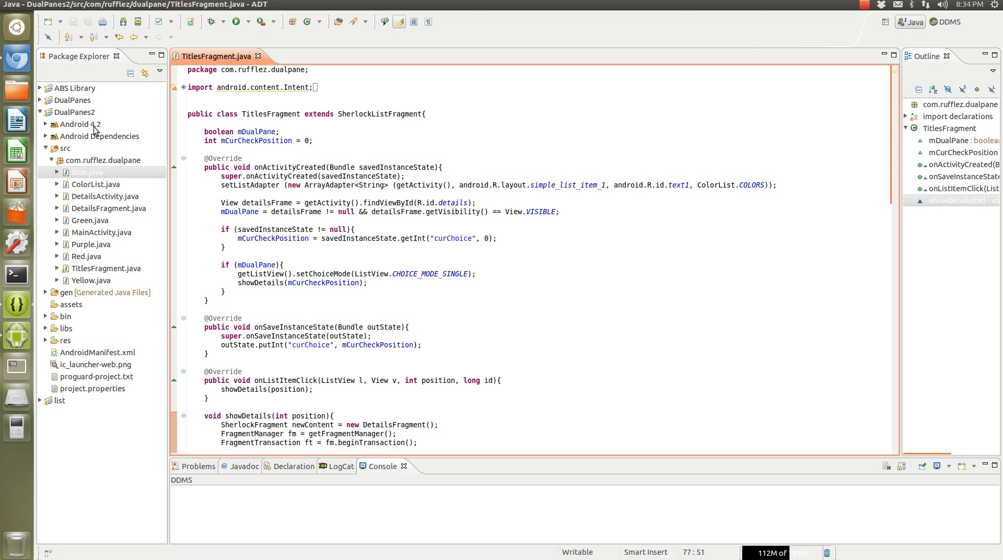
{"action": "left_click", "coordinate": [74, 101]}
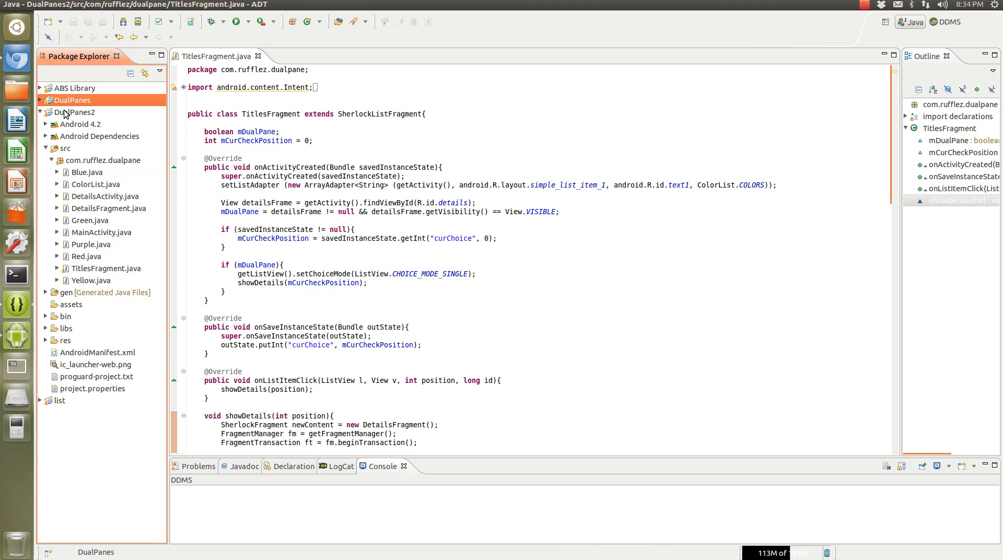
{"action": "left_click", "coordinate": [107, 196]}
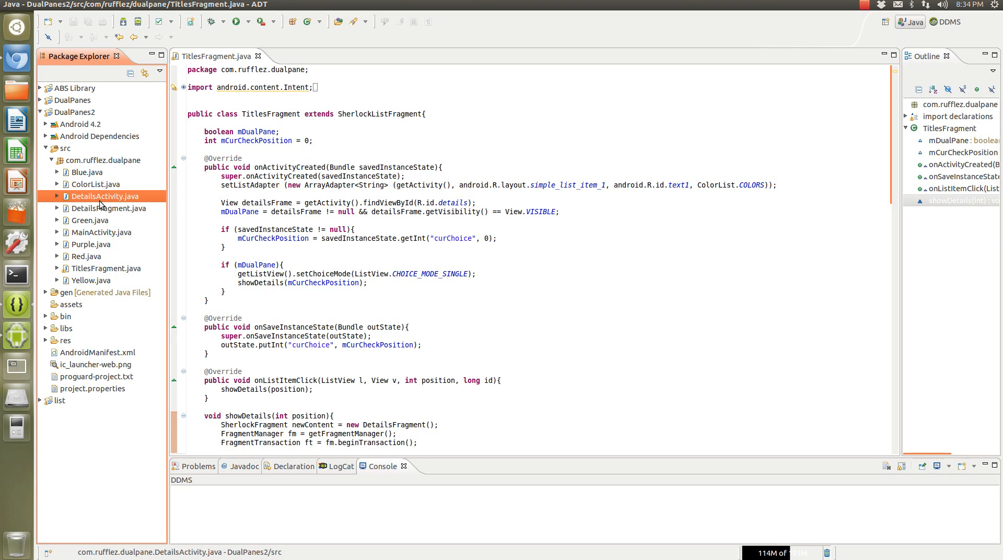
{"action": "double_click", "coordinate": [104, 196]}
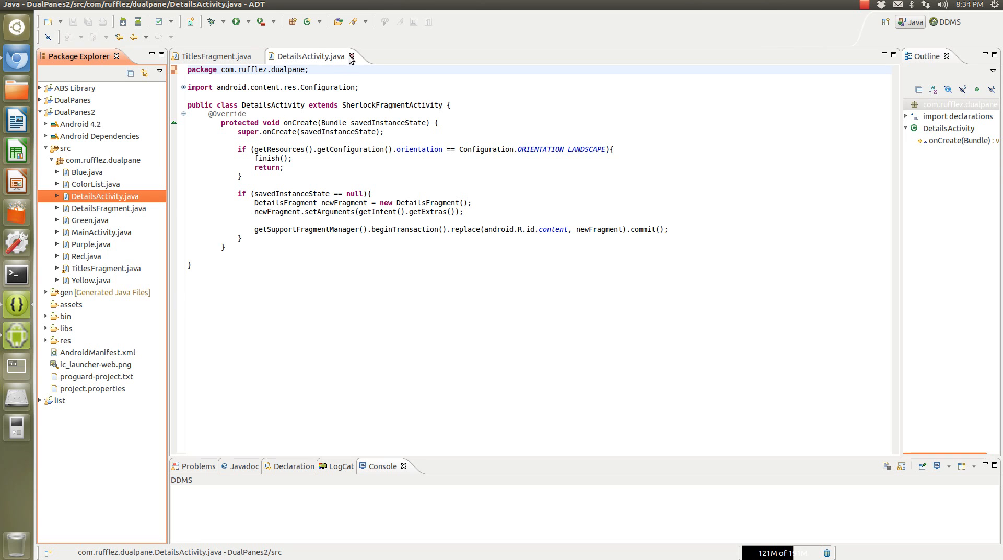
{"action": "left_click", "coordinate": [216, 56]}
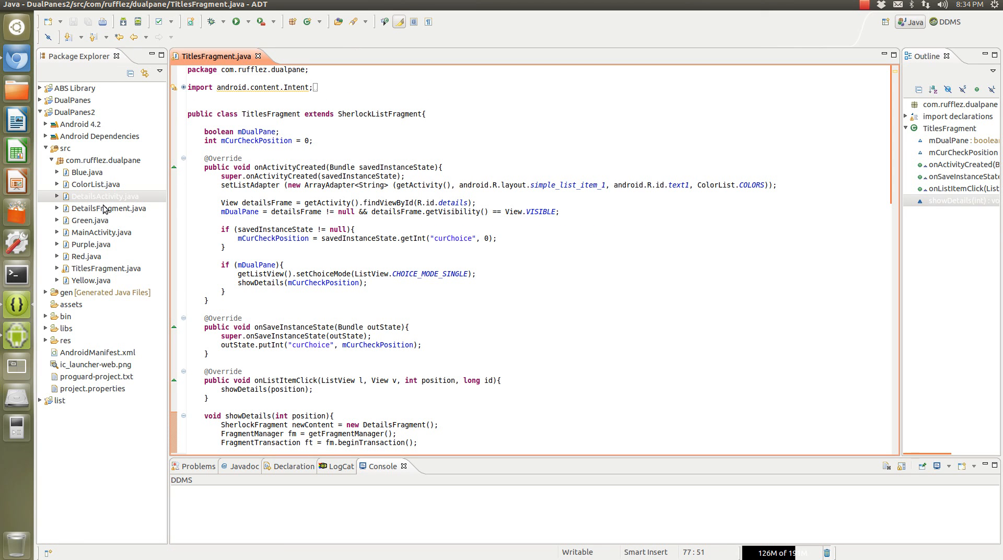
{"action": "mouse_move", "coordinate": [117, 215]}
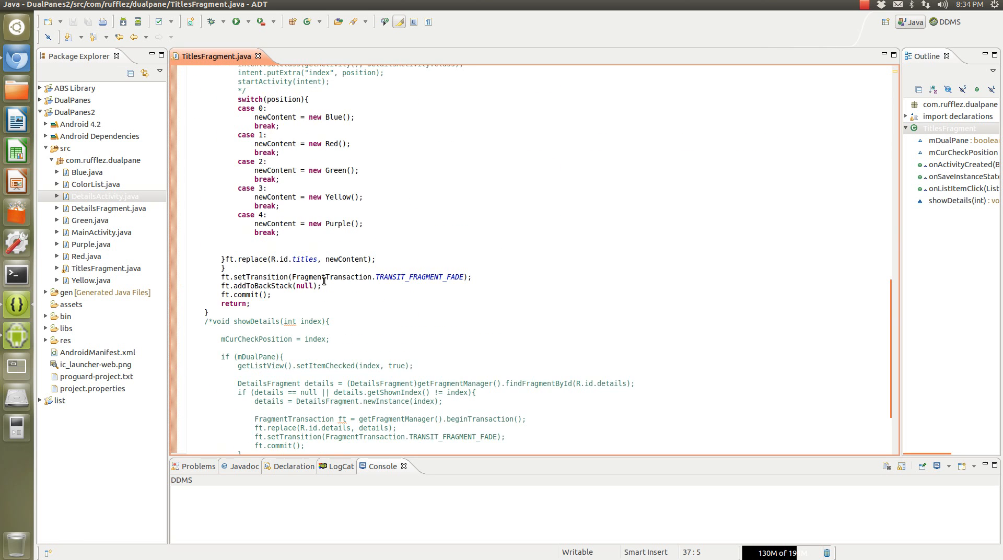
{"action": "scroll", "scroll_direction": "down", "scroll_amount": 3}
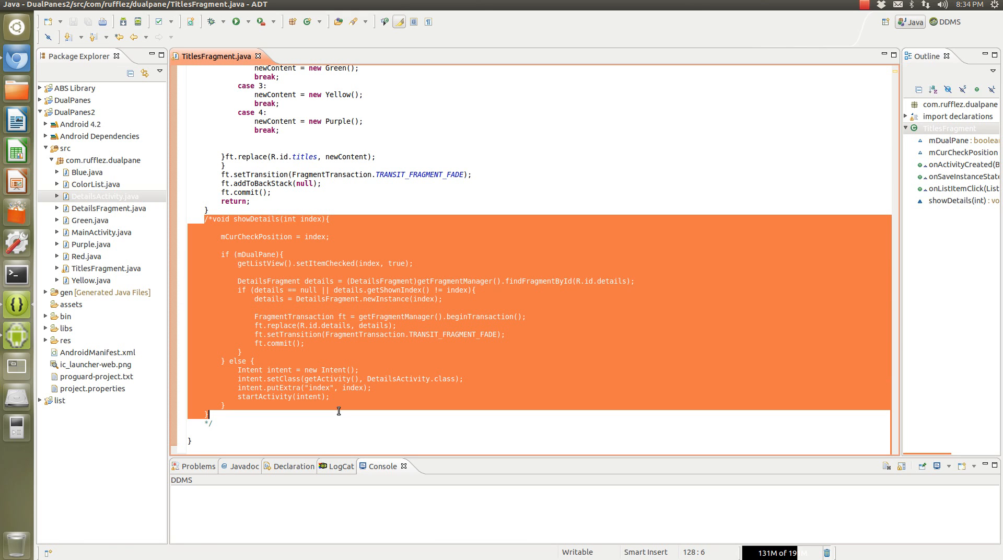
{"action": "left_click", "coordinate": [246, 282]}
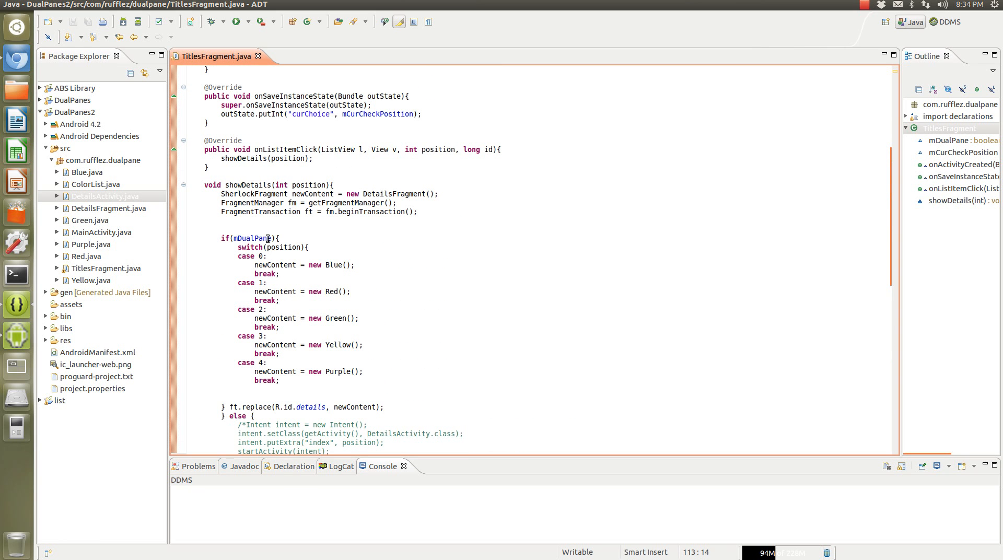
{"action": "double_click", "coordinate": [249, 238]}
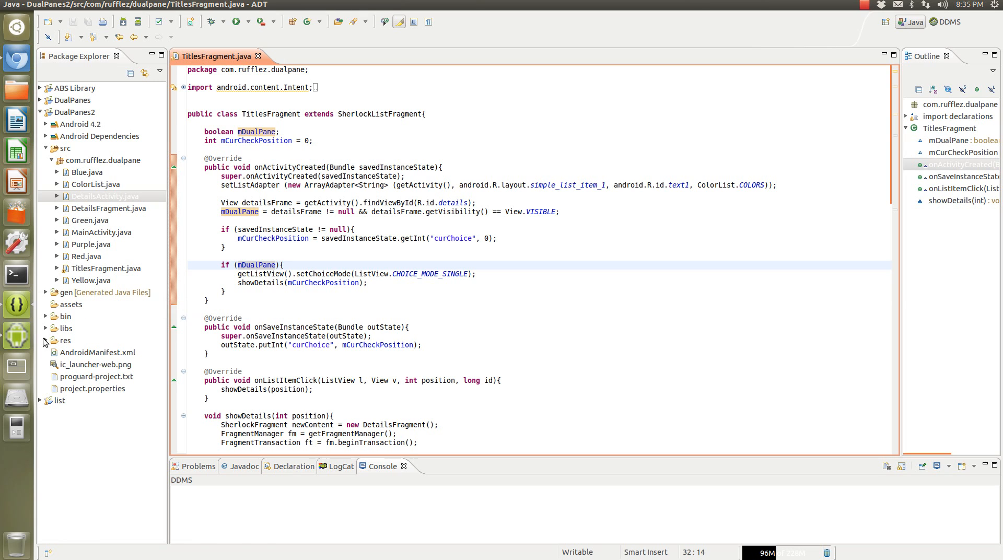
Expand res, layout and layout-land in Package Explorer to list their XML layout files.
{"action": "left_click", "coordinate": [46, 340]}
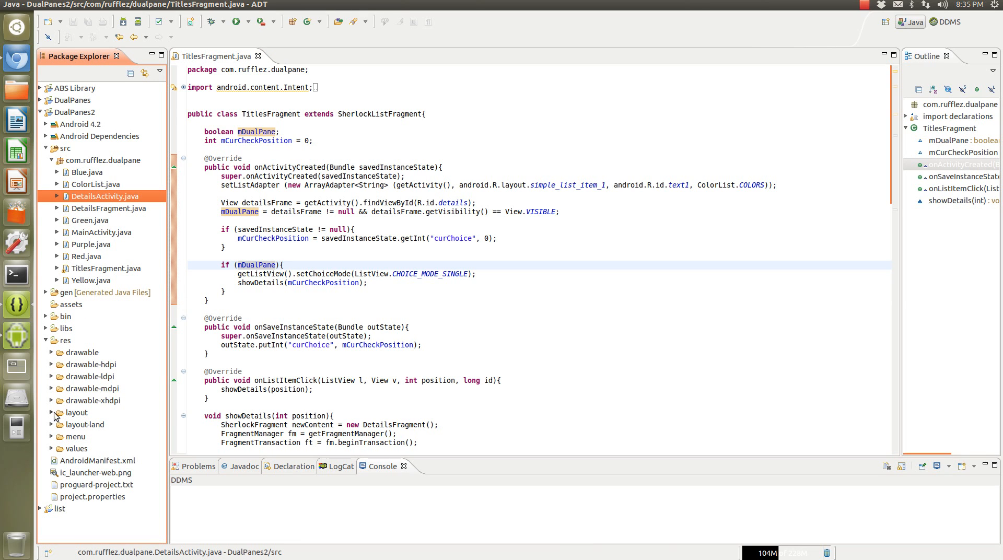
{"action": "left_click", "coordinate": [52, 425]}
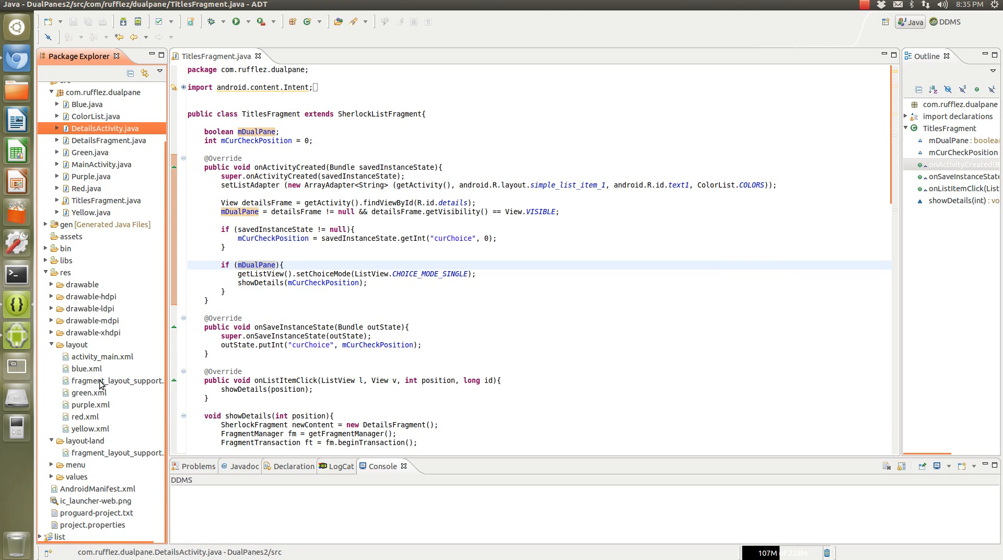
{"action": "left_click", "coordinate": [121, 380]}
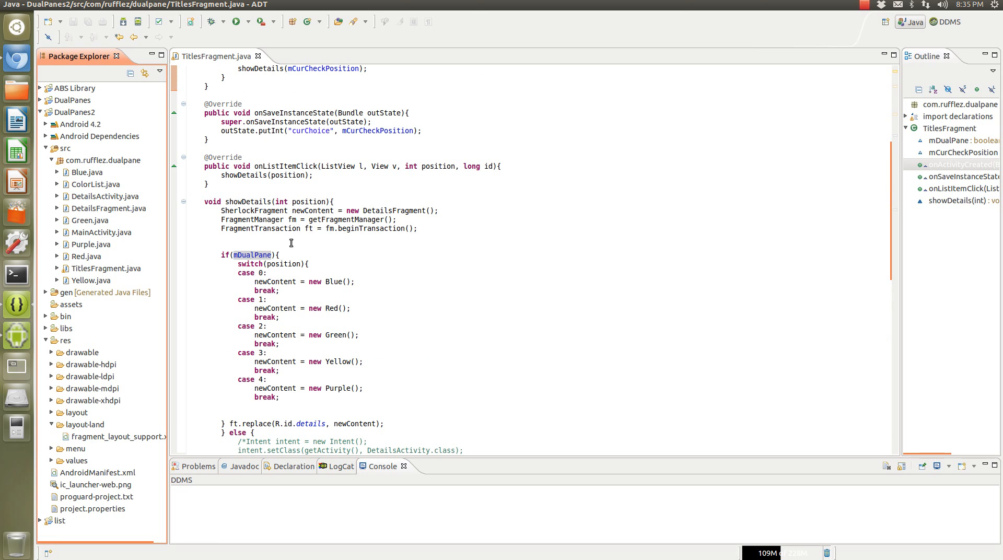
{"action": "mouse_move", "coordinate": [301, 253]}
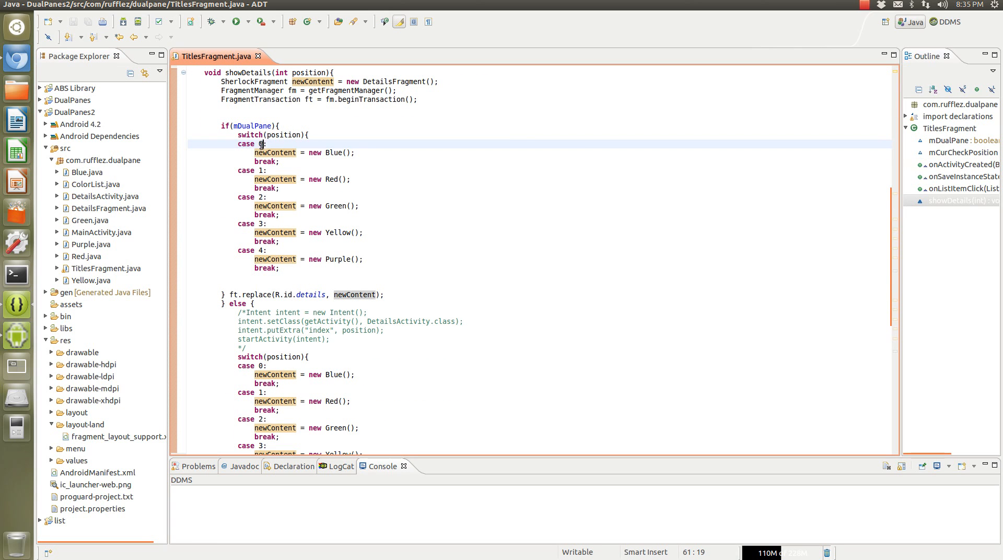
{"action": "left_click", "coordinate": [257, 144]}
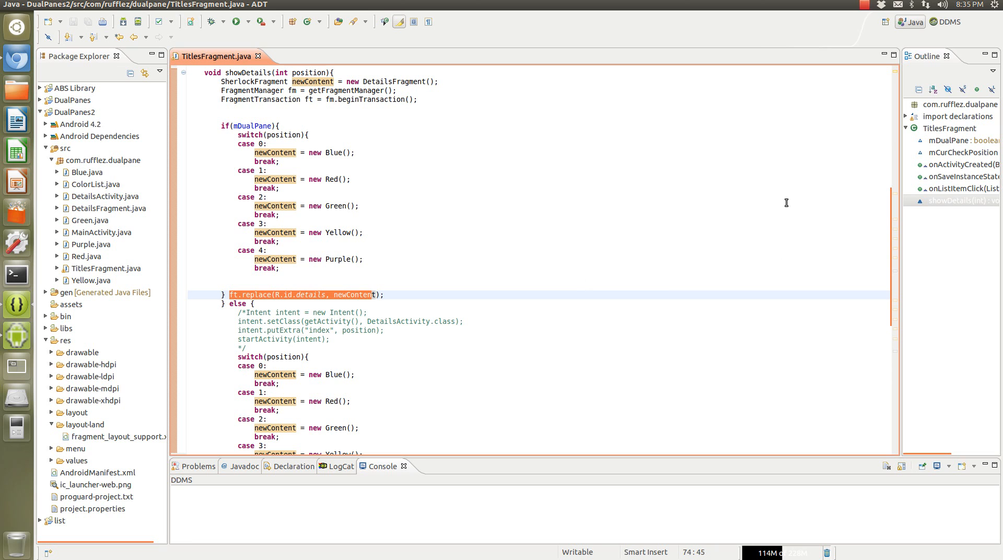
{"action": "mouse_move", "coordinate": [291, 222]}
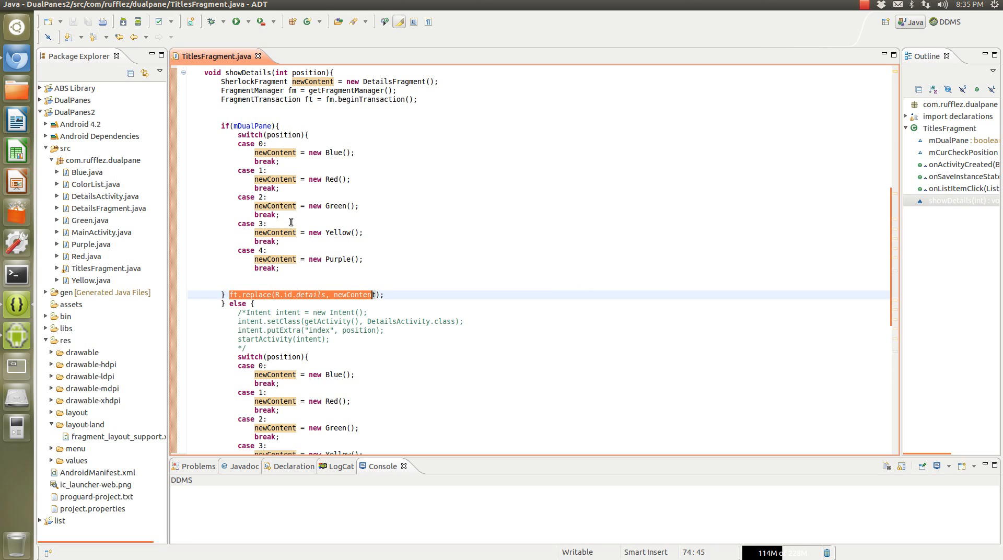
{"action": "scroll", "scroll_direction": "down", "scroll_amount": 3}
{"action": "type", "text": "}ft.replace(R.id.titles, newContent);"}
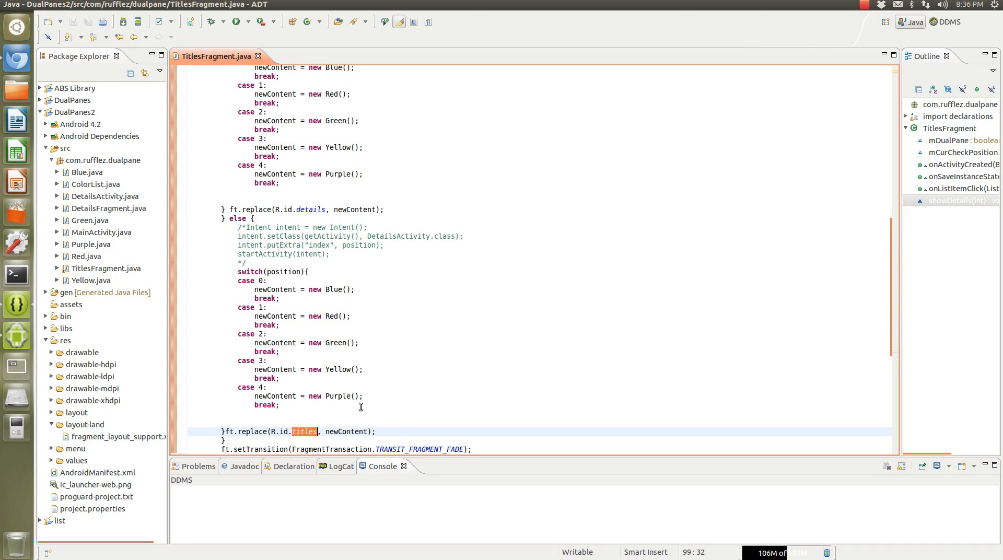
{"action": "scroll", "scroll_direction": "down", "scroll_amount": 3}
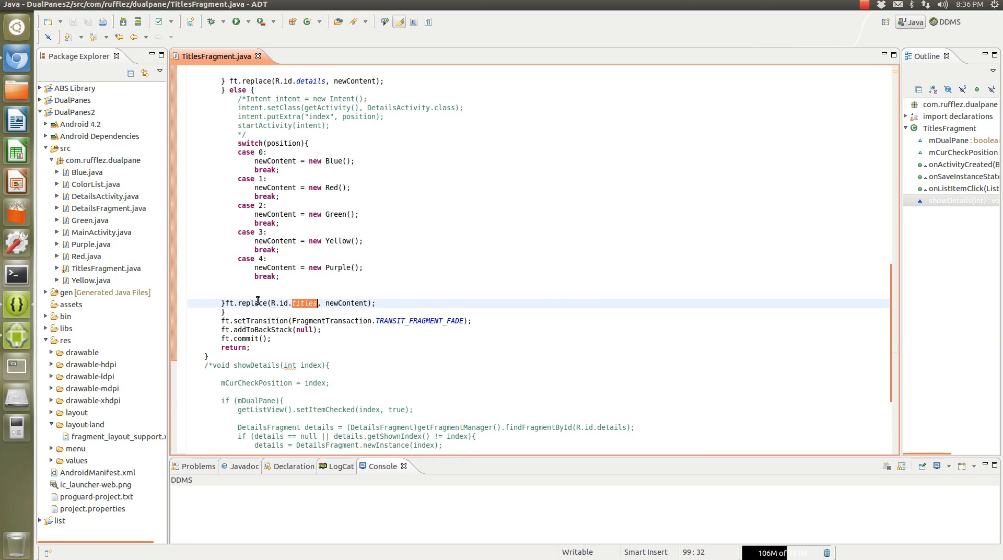
{"action": "left_click", "coordinate": [306, 303]}
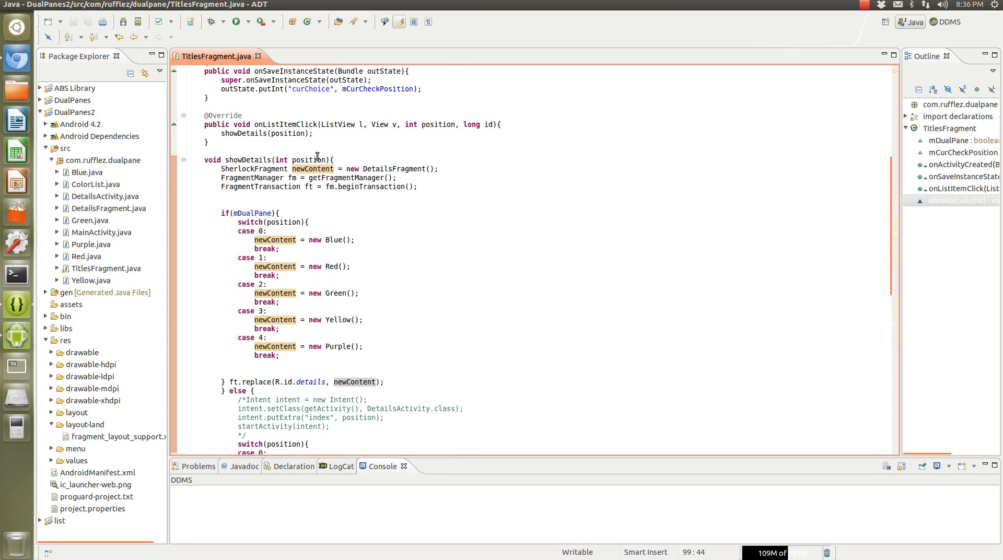
{"action": "scroll", "scroll_direction": "down", "scroll_amount": 3}
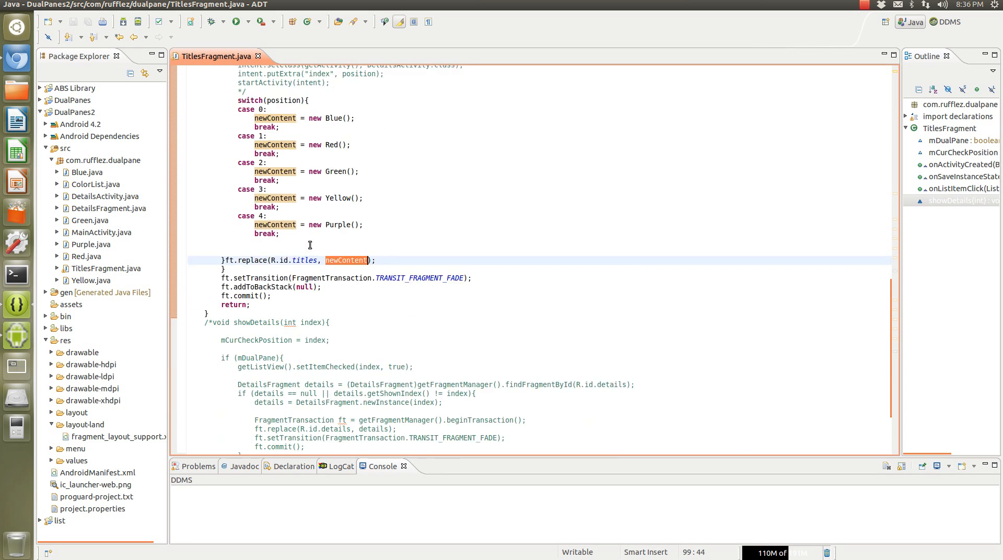
{"action": "scroll", "scroll_direction": "down", "scroll_amount": 3}
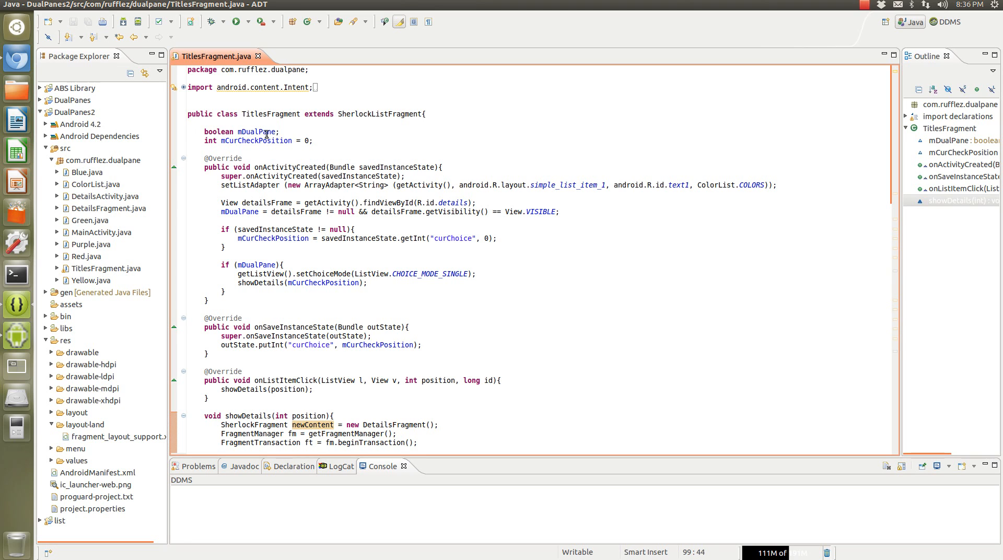
{"action": "double_click", "coordinate": [256, 131]}
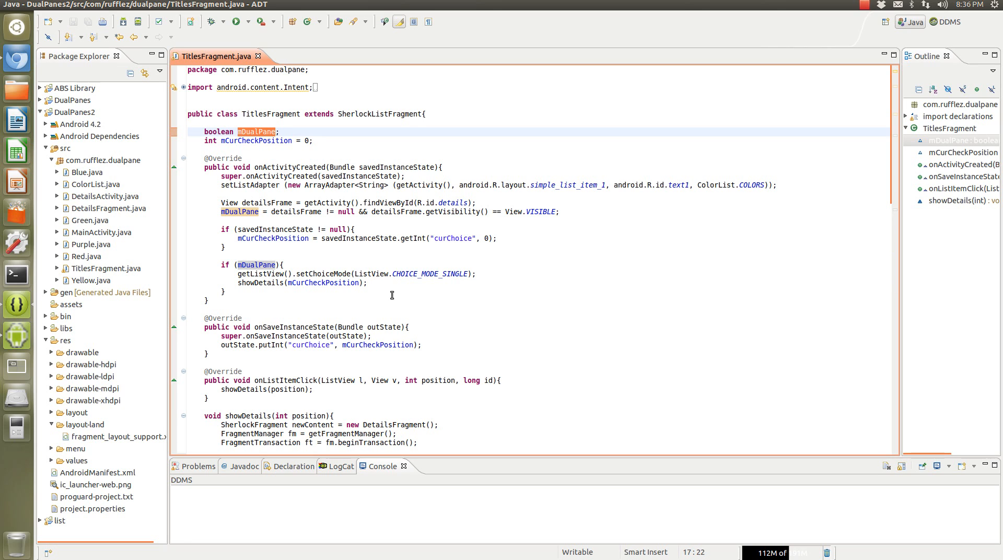
{"action": "mouse_move", "coordinate": [293, 226]}
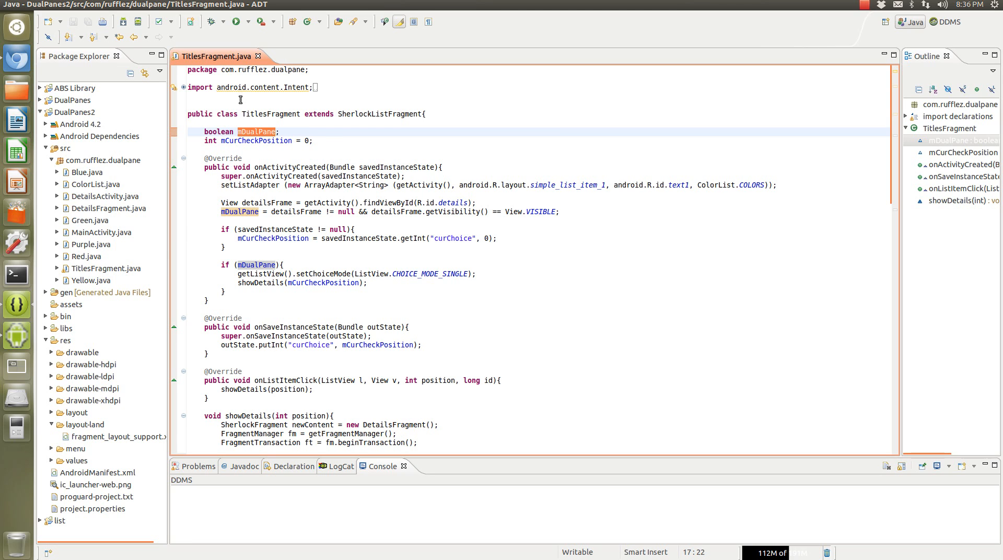
{"action": "mouse_move", "coordinate": [401, 215]}
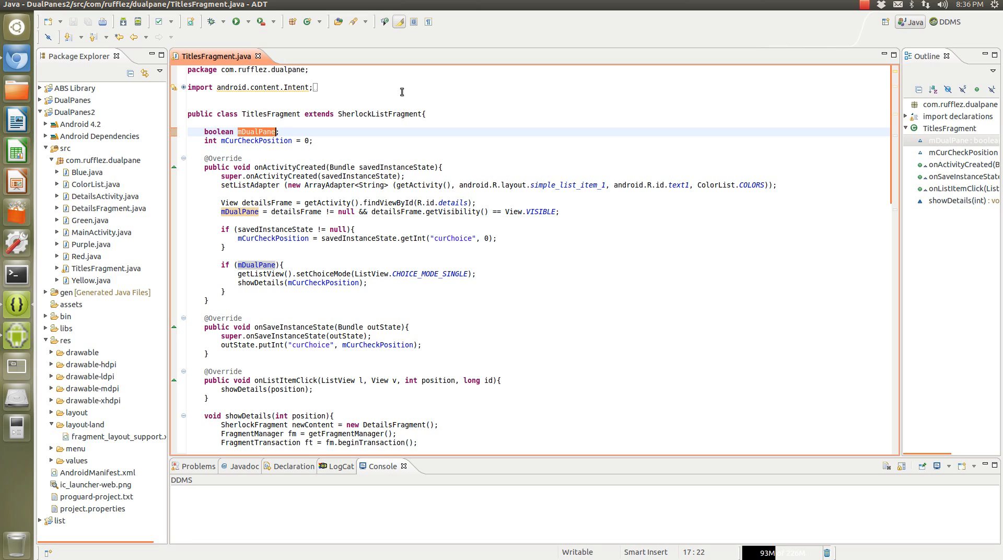
{"action": "left_click", "coordinate": [860, 5]}
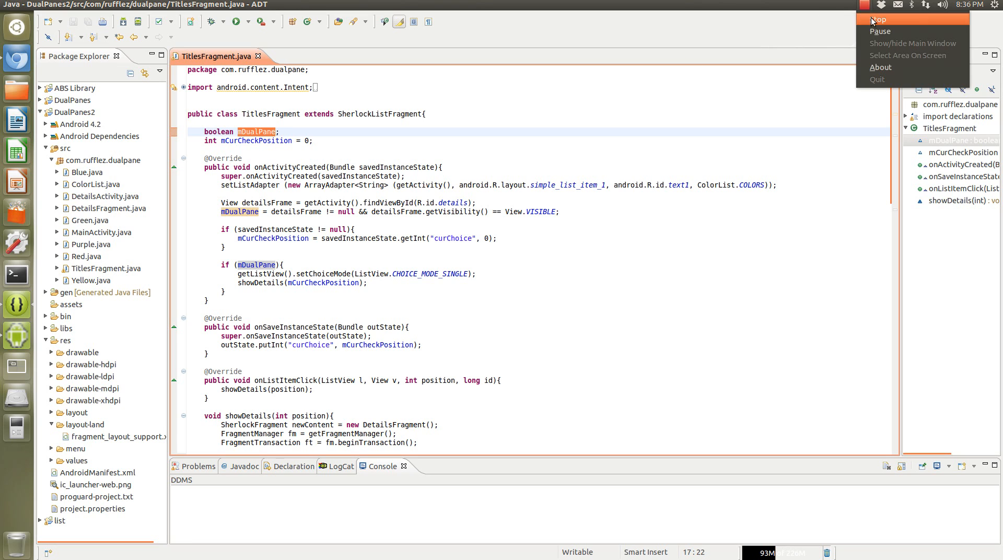